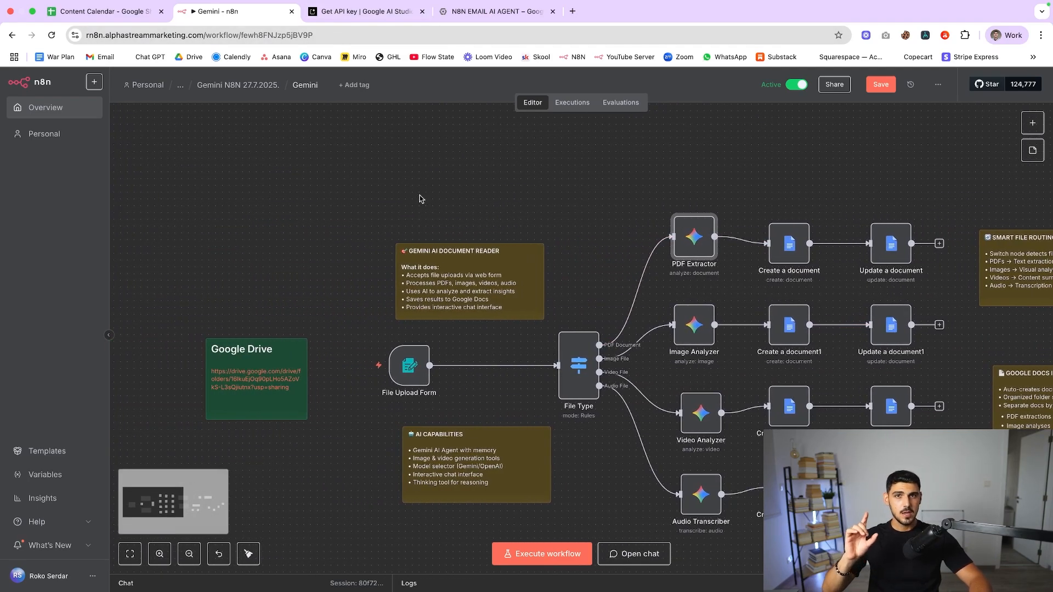
pyautogui.moveTo(188, 348)
pyautogui.write('GEMIN')
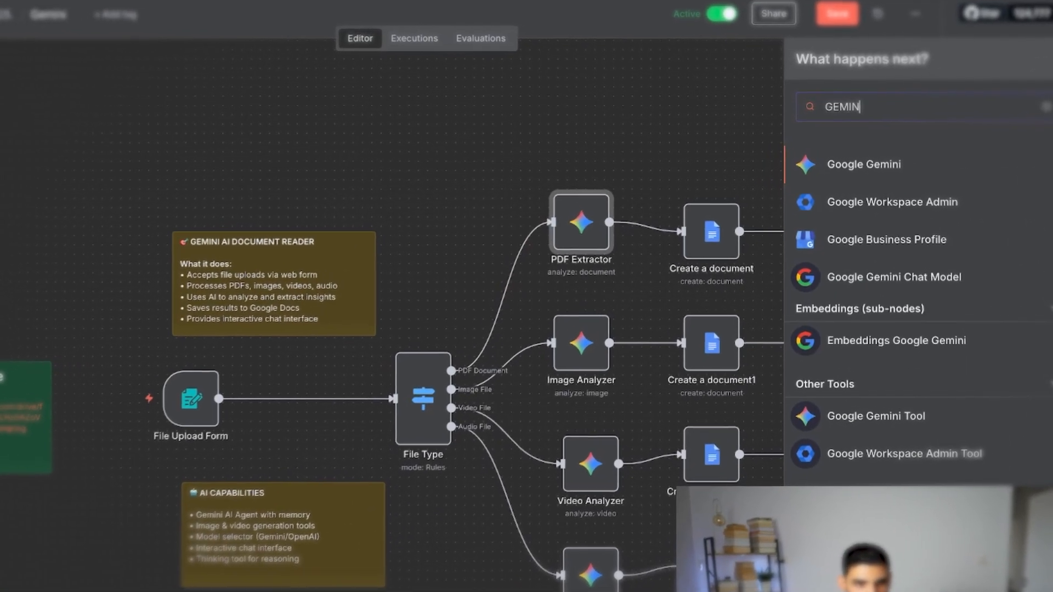
# - Check the PDF Extractor's Gemini credential connection, then move to Google AI Studio's API keys
pyautogui.click(864, 164)
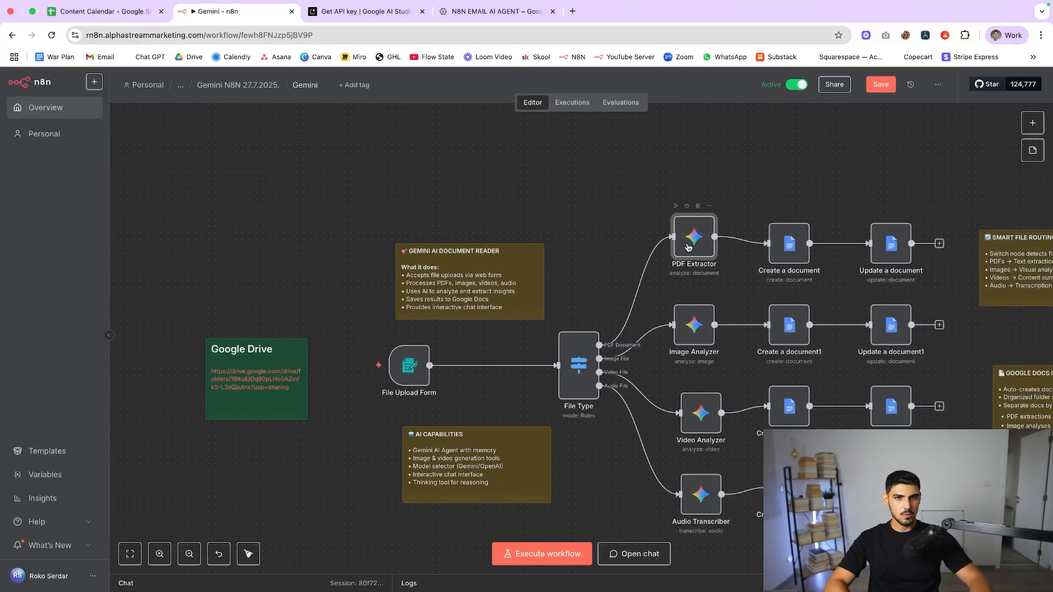
pyautogui.doubleClick(693, 236)
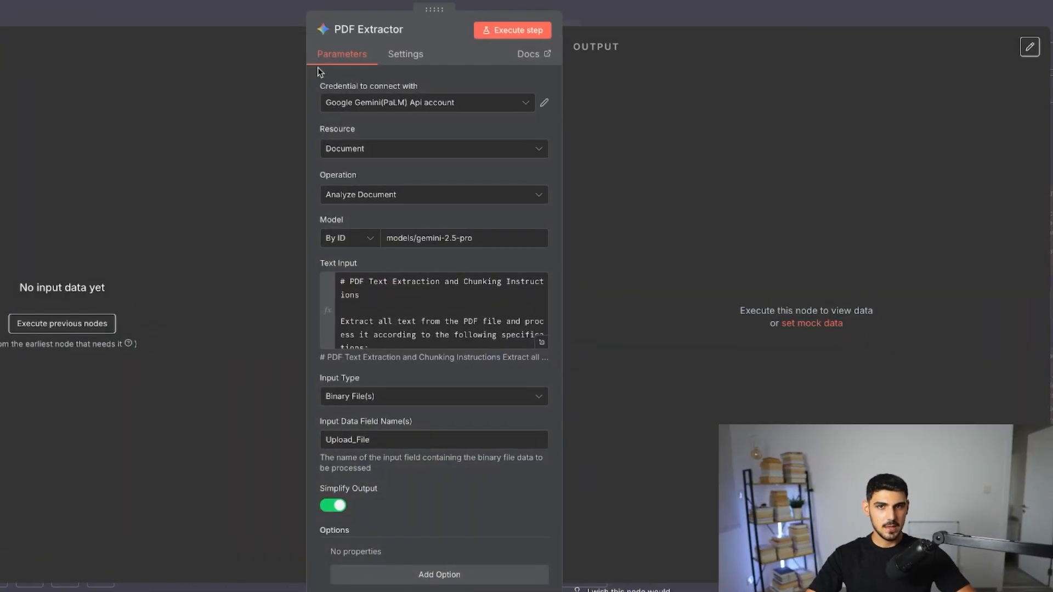
pyautogui.click(544, 103)
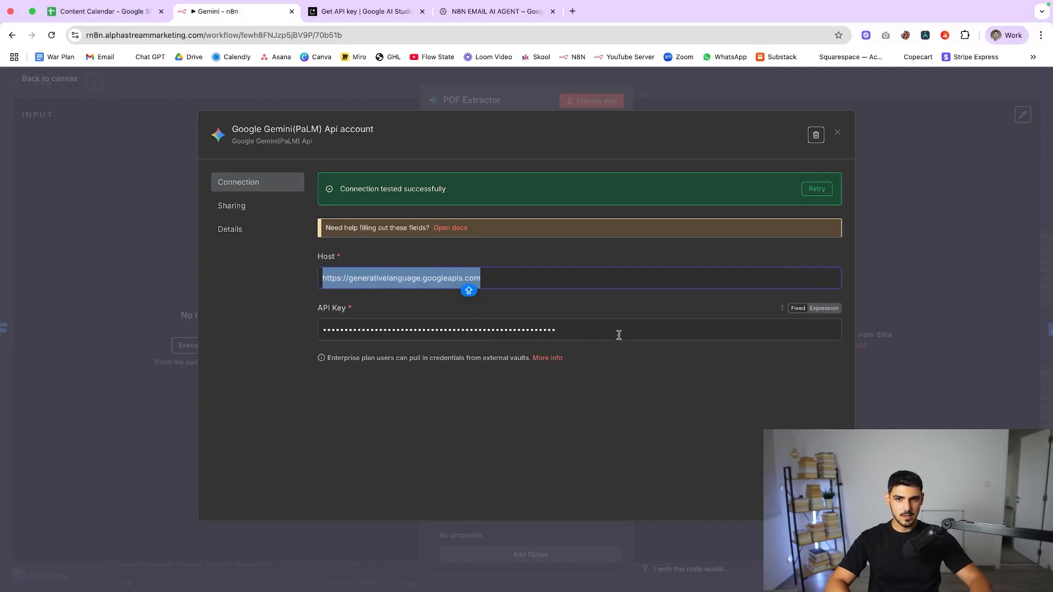
pyautogui.click(366, 11)
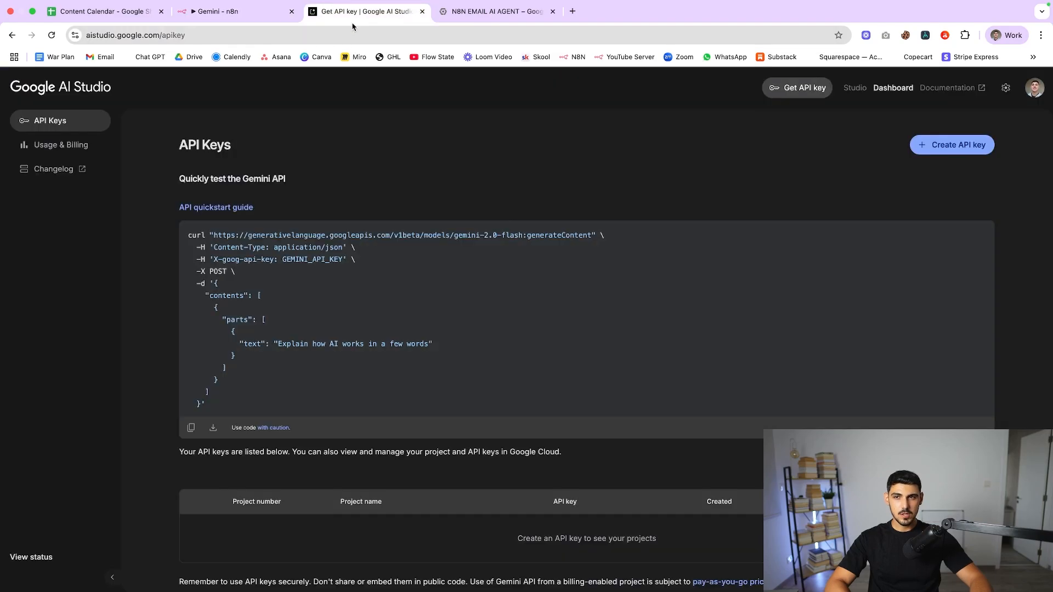
pyautogui.click(217, 10)
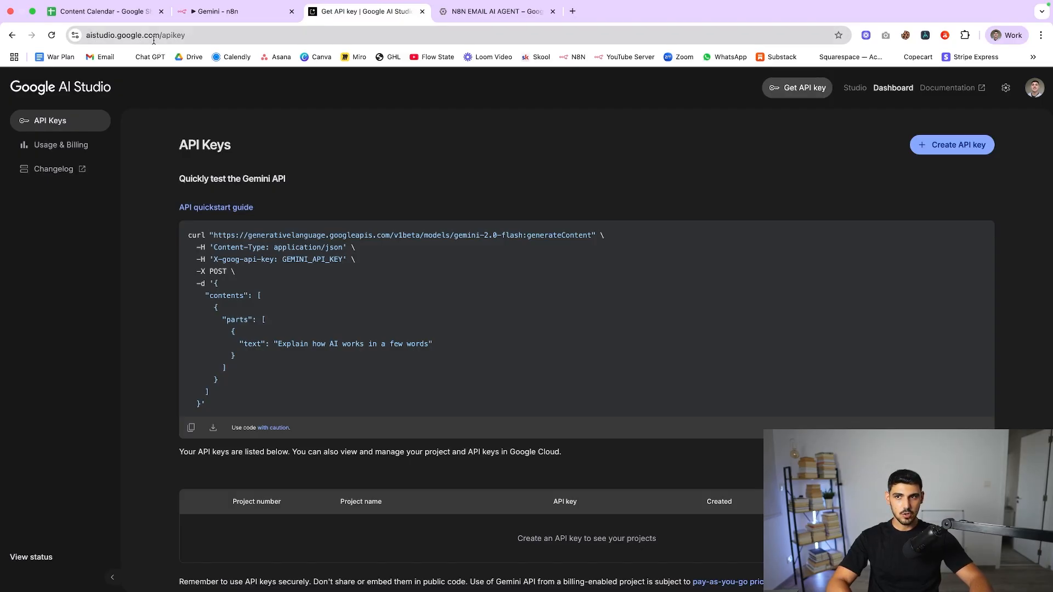
pyautogui.press('ctrl+plus')
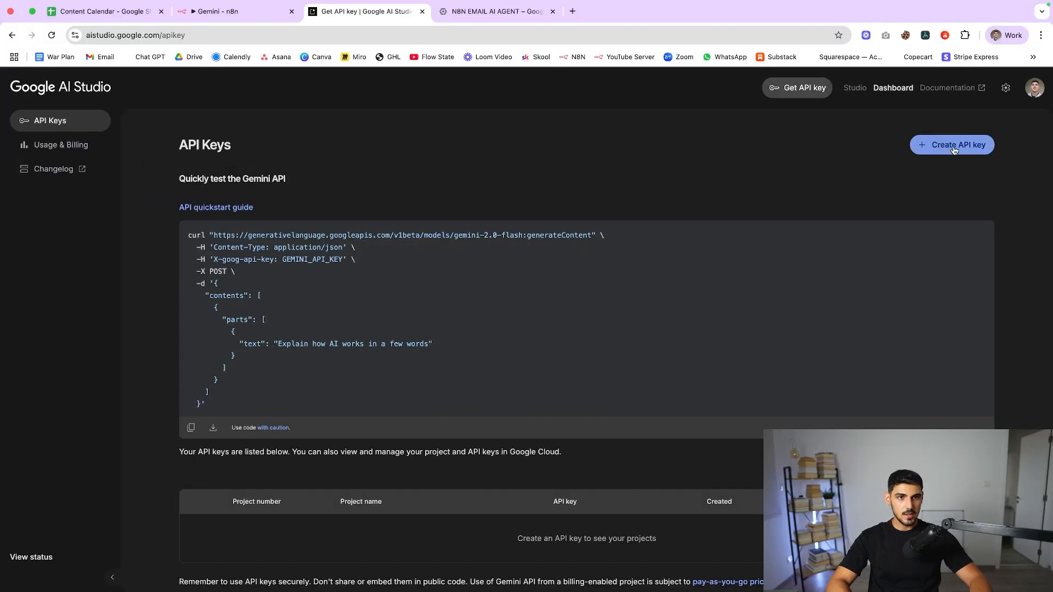
pyautogui.click(495, 11)
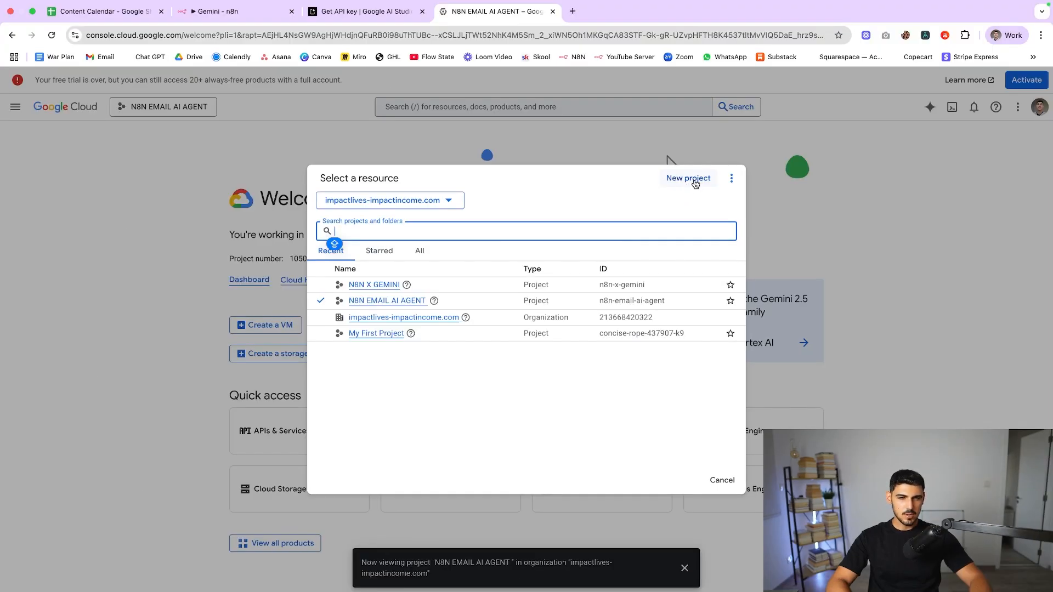
# - Create a new Google Cloud project named 'n8n xx Gemini'
pyautogui.click(688, 178)
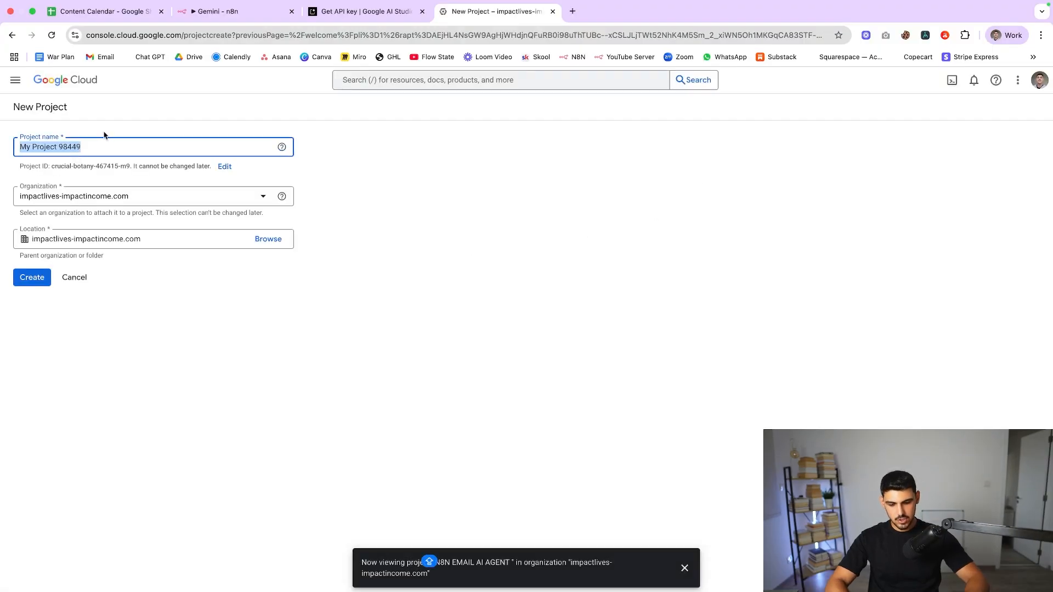
pyautogui.write('n8n')
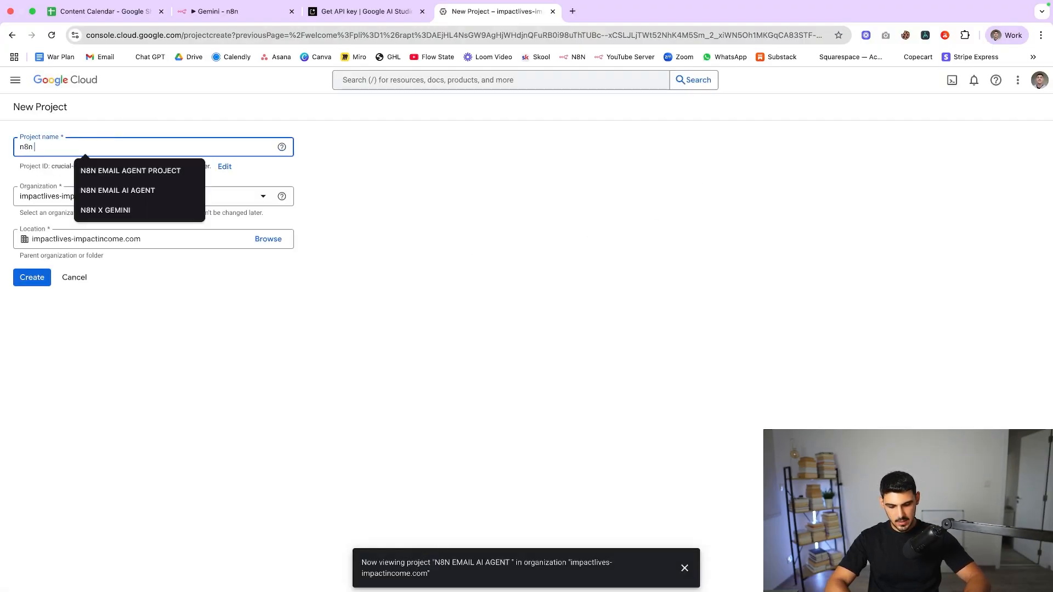
pyautogui.click(973, 80)
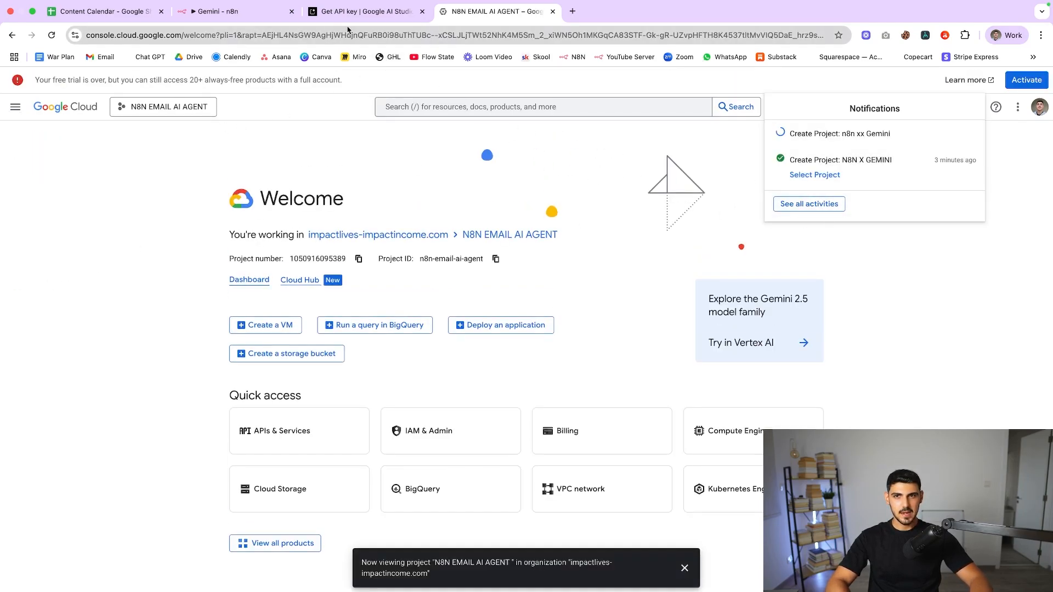
# - Start a new API key in Google AI Studio under the N8N X GEMINI project
pyautogui.click(364, 11)
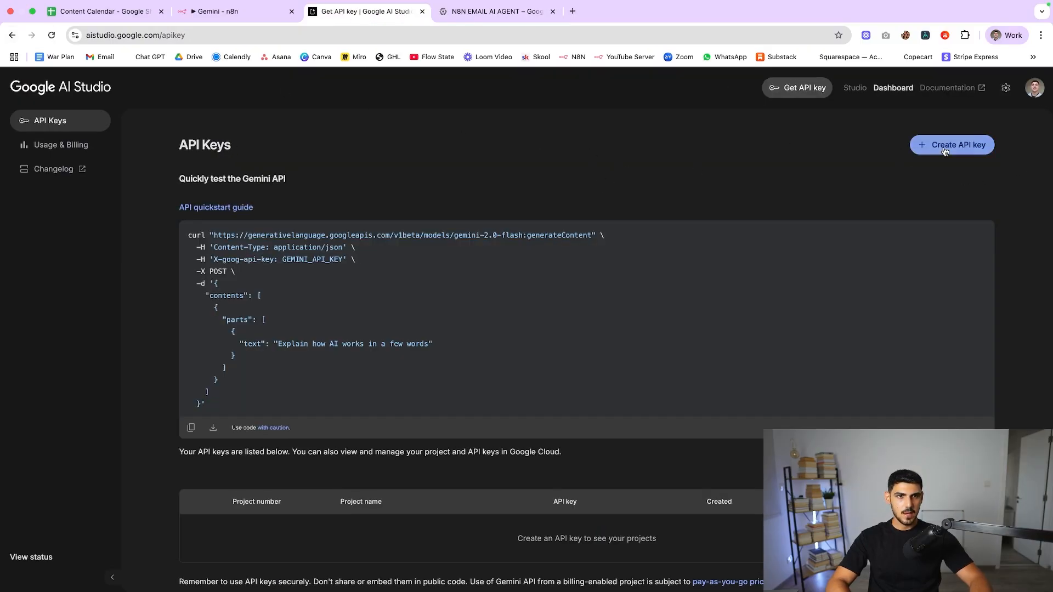
pyautogui.click(951, 145)
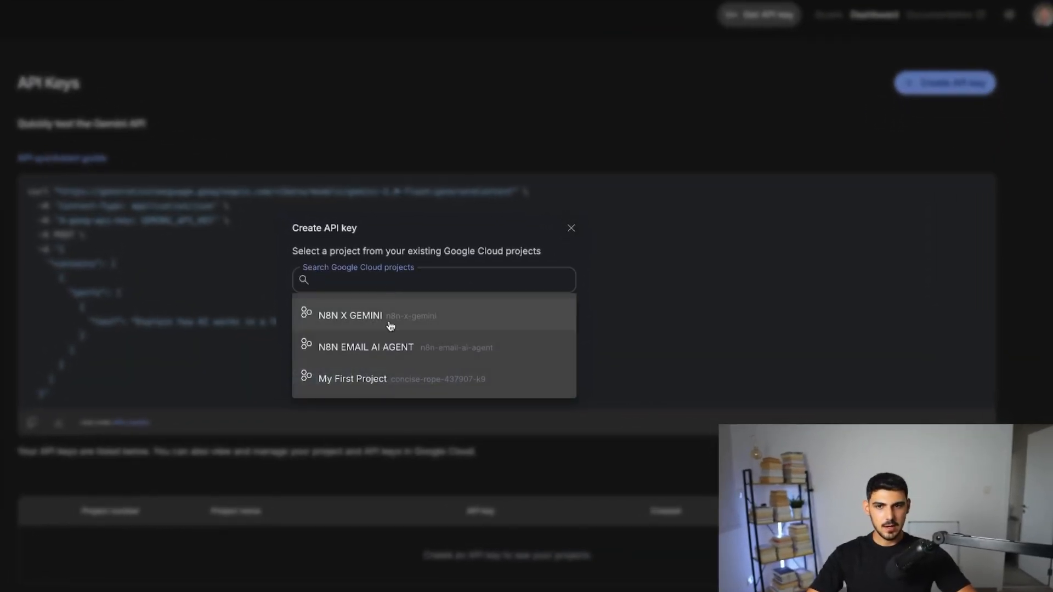
pyautogui.moveTo(354, 307)
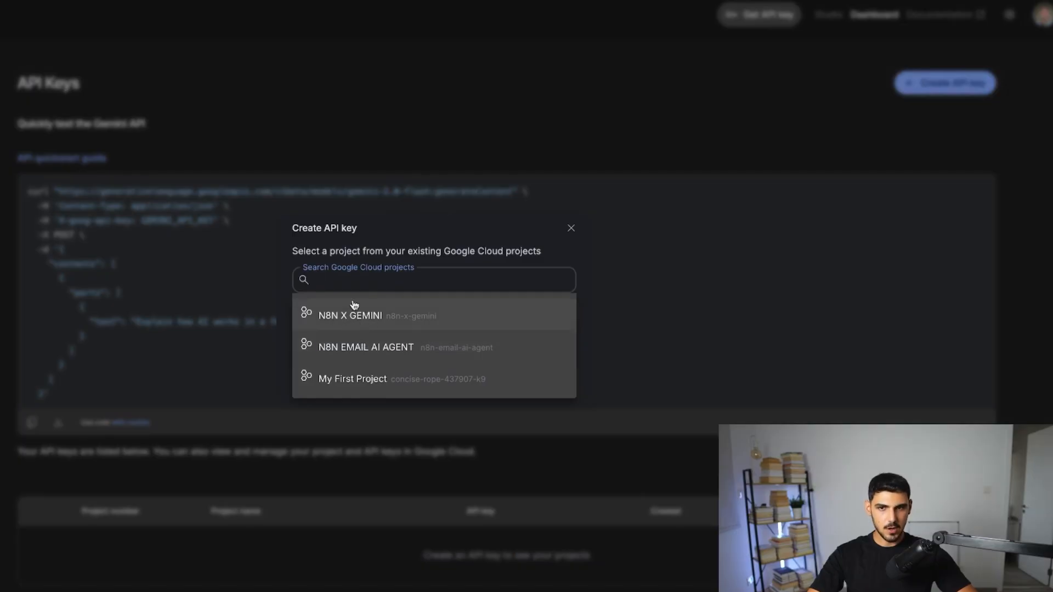
pyautogui.click(350, 315)
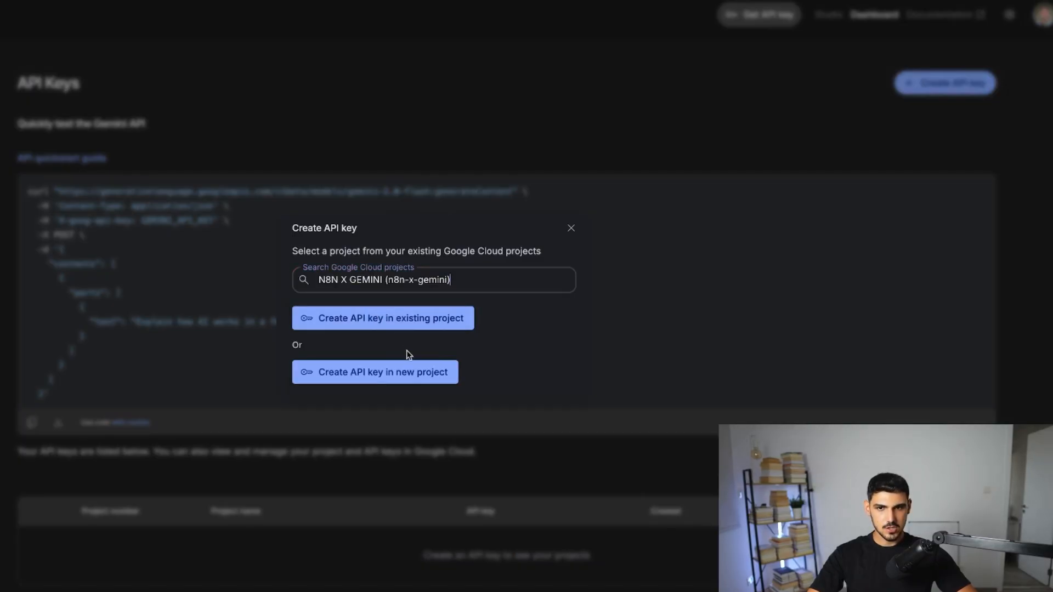
pyautogui.moveTo(382, 318)
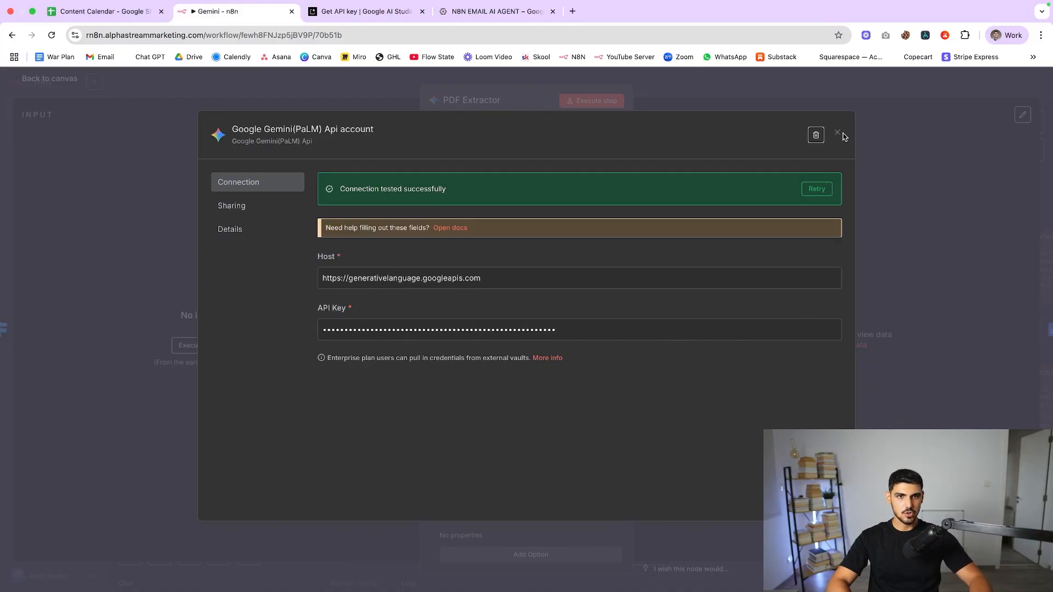
# - Close the credential and PDF Extractor editor and review the Google Gemini node's actions
pyautogui.click(838, 135)
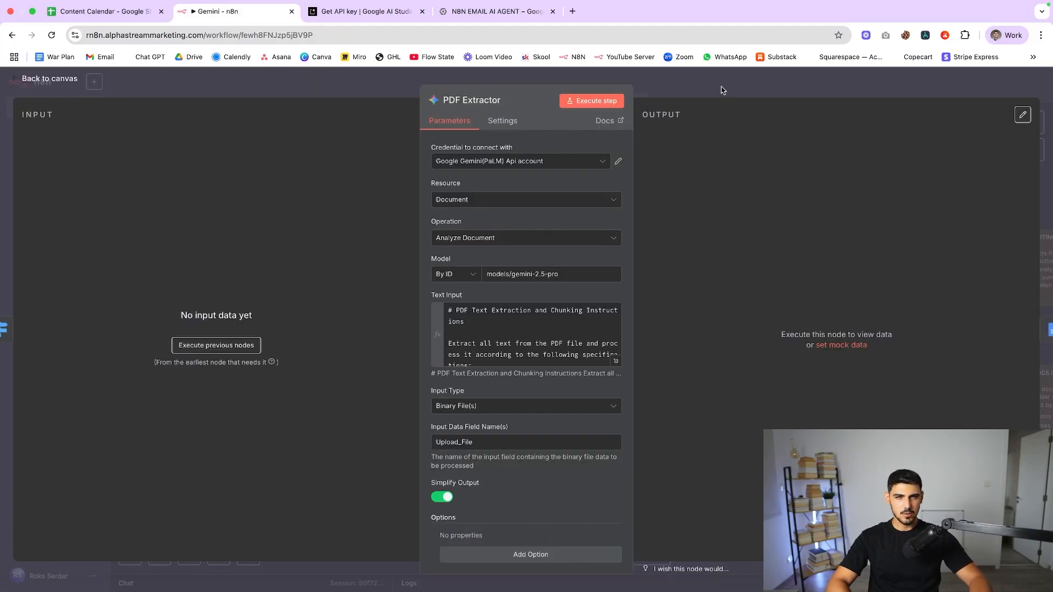
pyautogui.click(49, 78)
pyautogui.write('gemini')
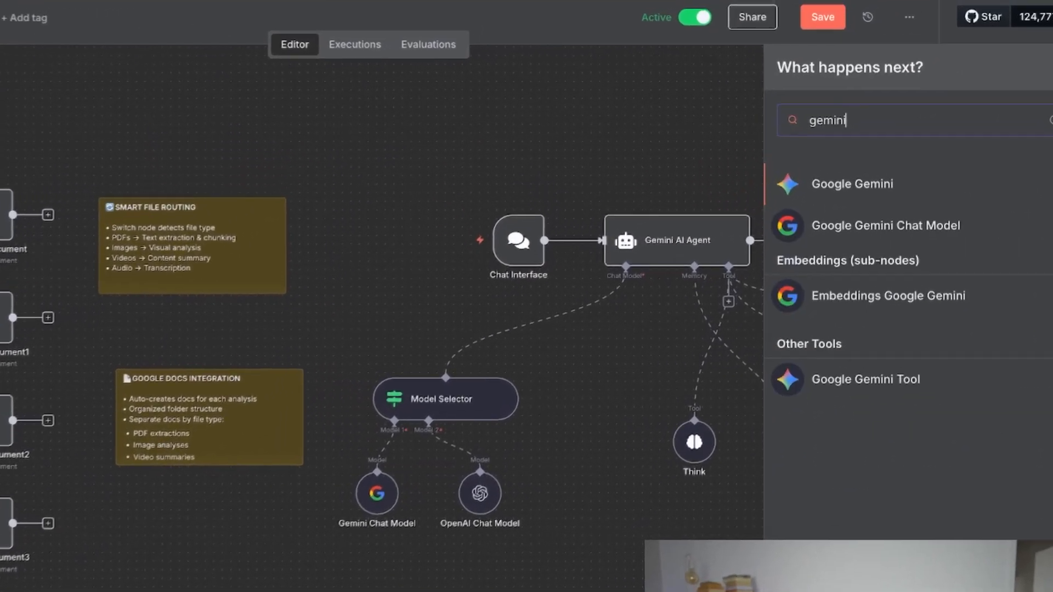
pyautogui.click(853, 184)
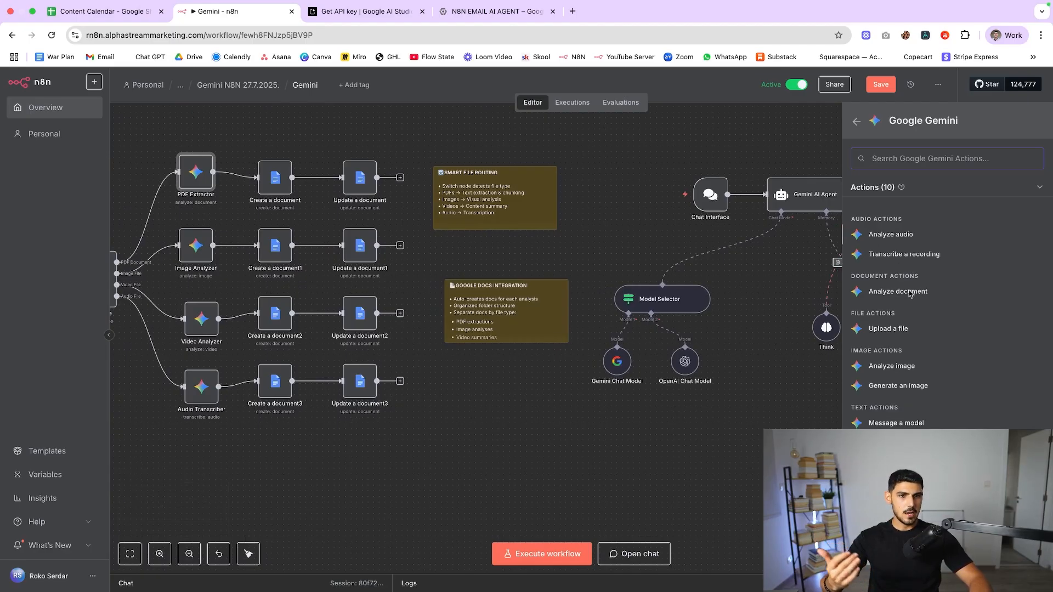
pyautogui.moveTo(907, 258)
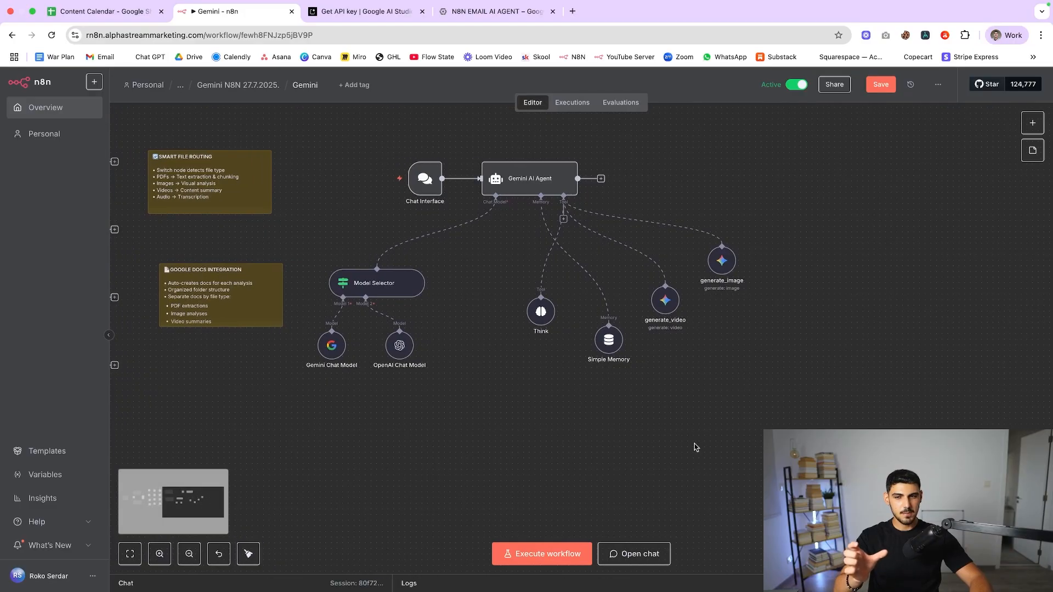
pyautogui.moveTo(470, 402); pyautogui.dragTo(491, 399)
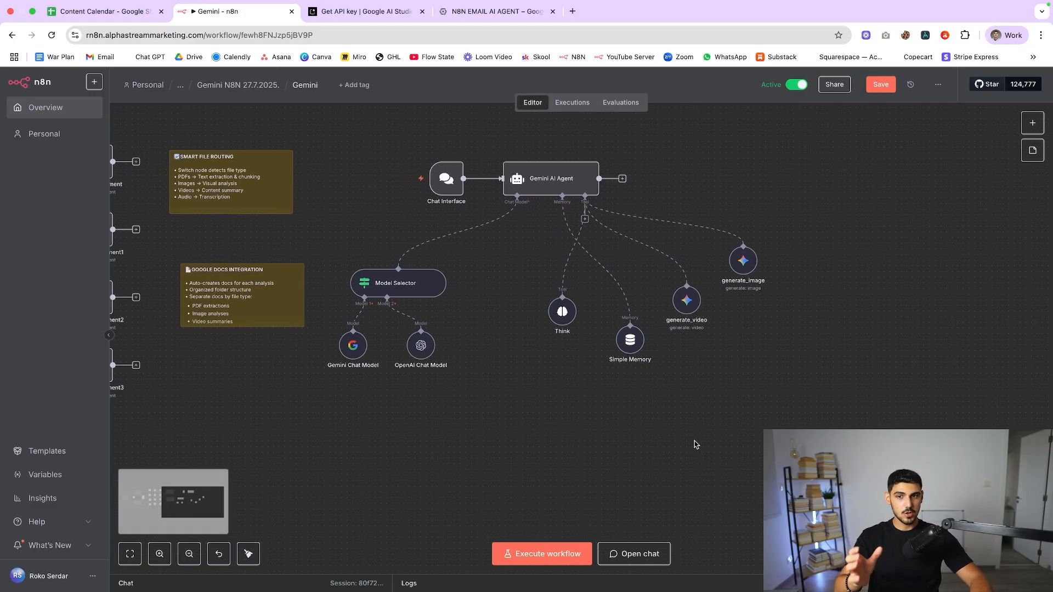
pyautogui.moveTo(630, 339); pyautogui.dragTo(517, 364)
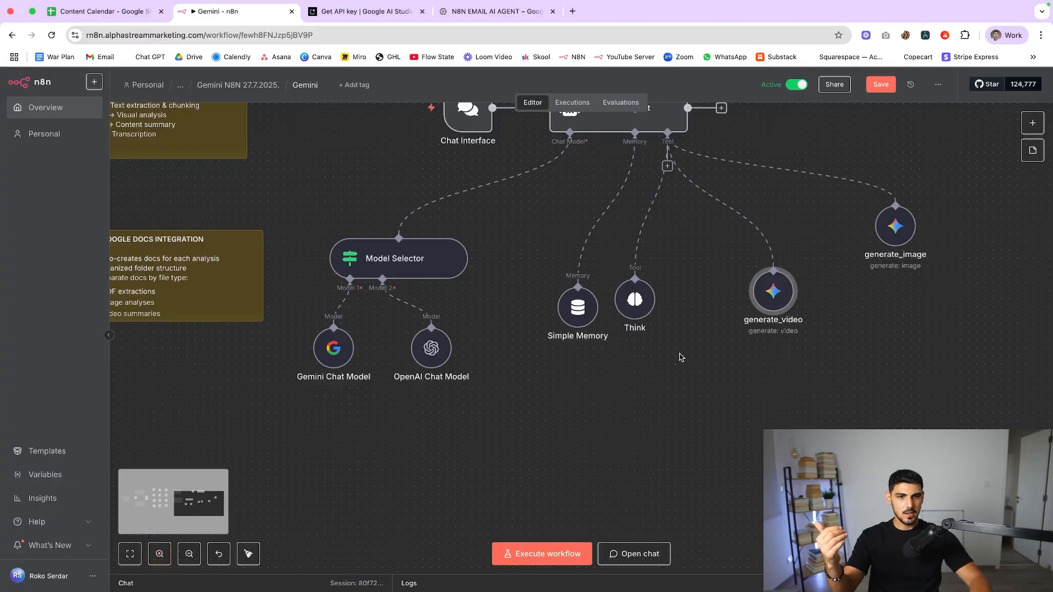
pyautogui.doubleClick(772, 290)
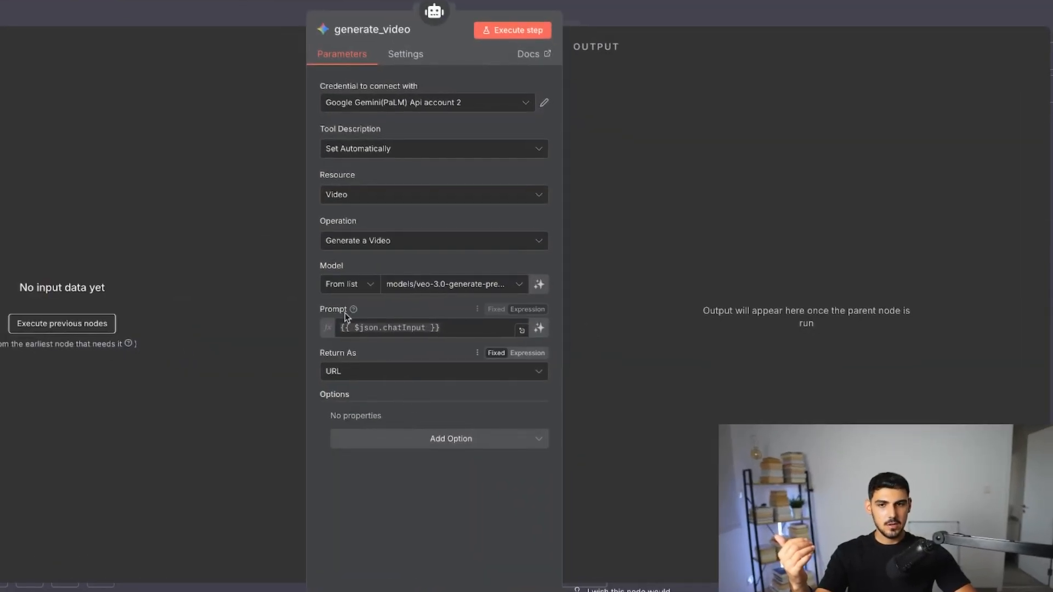
pyautogui.moveTo(468, 294)
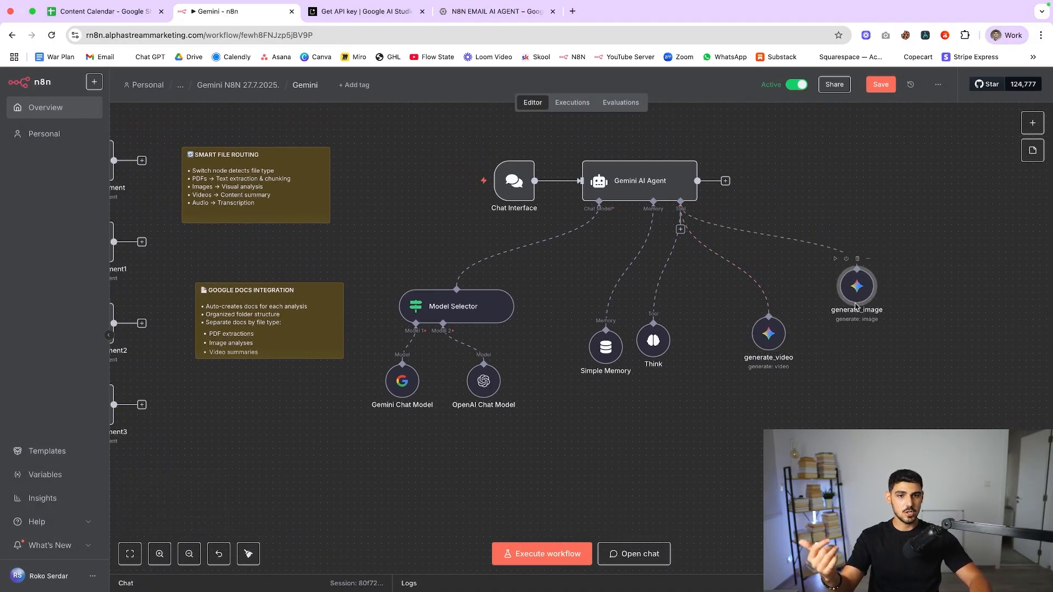
pyautogui.doubleClick(855, 286)
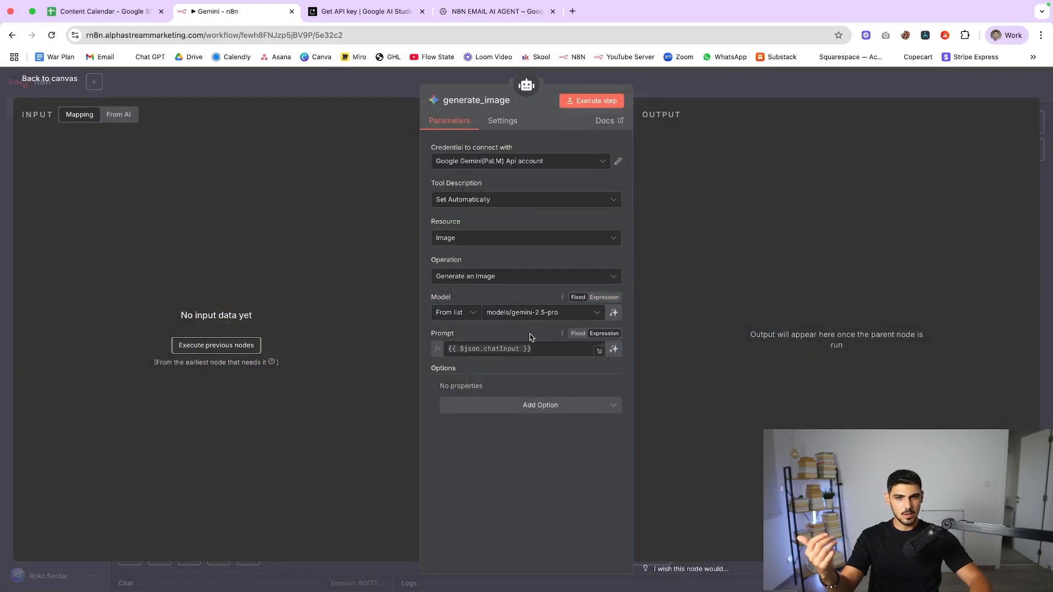
pyautogui.click(49, 78)
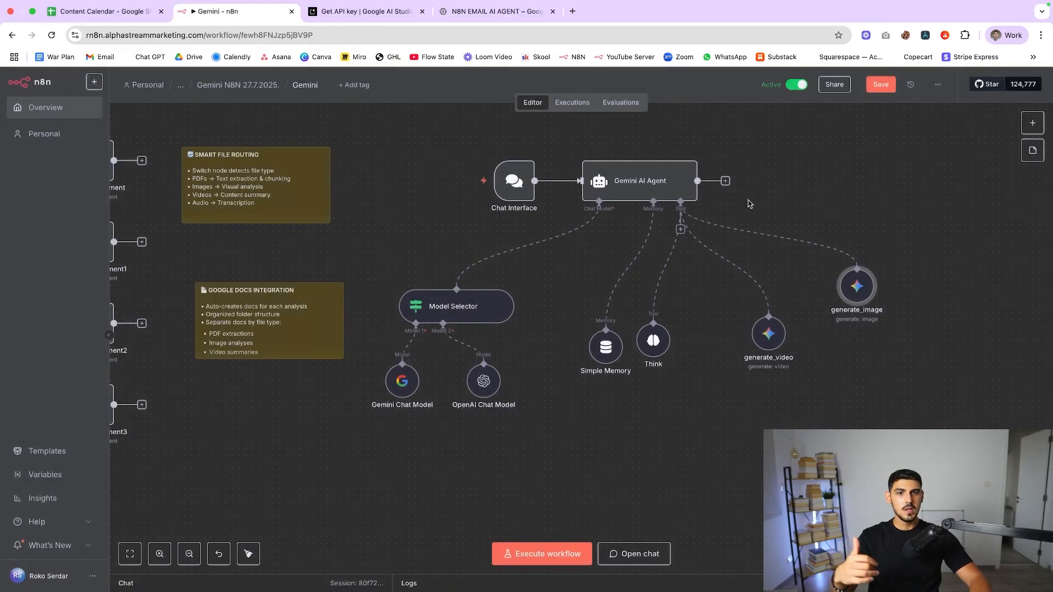
pyautogui.moveTo(768, 339)
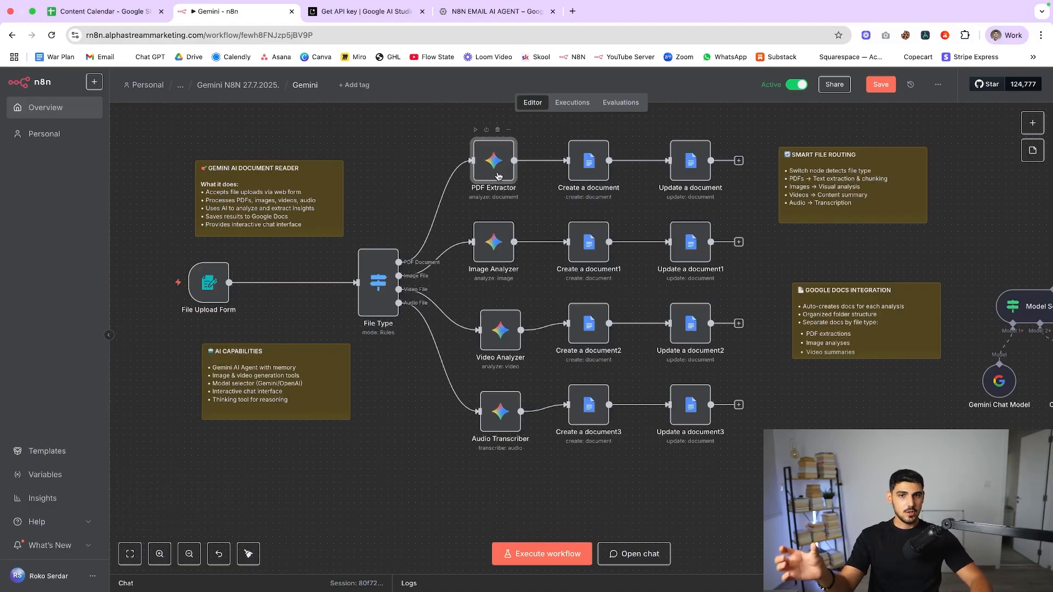
pyautogui.doubleClick(493, 161)
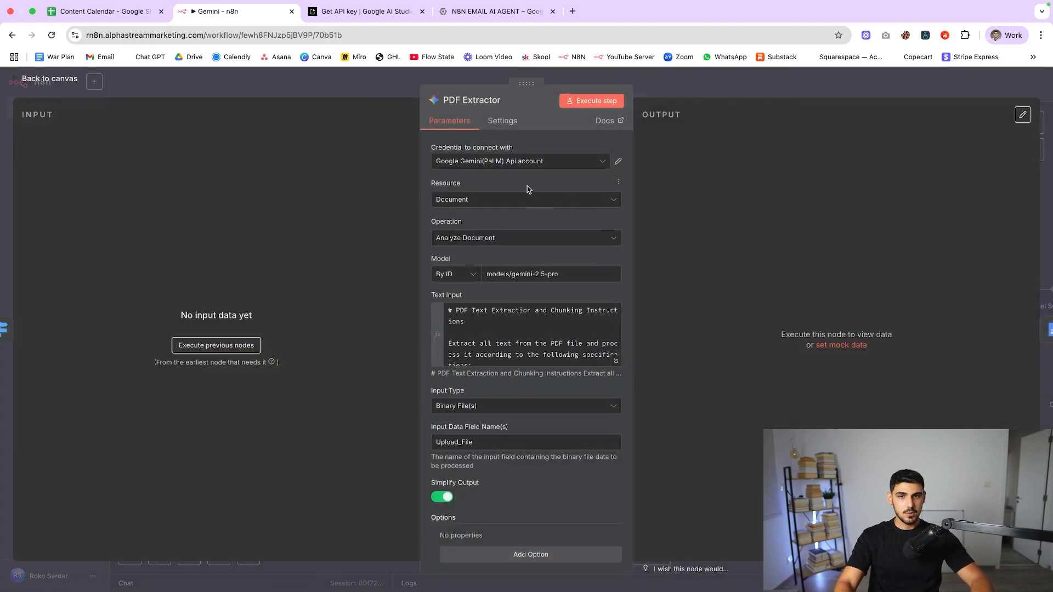
pyautogui.click(49, 78)
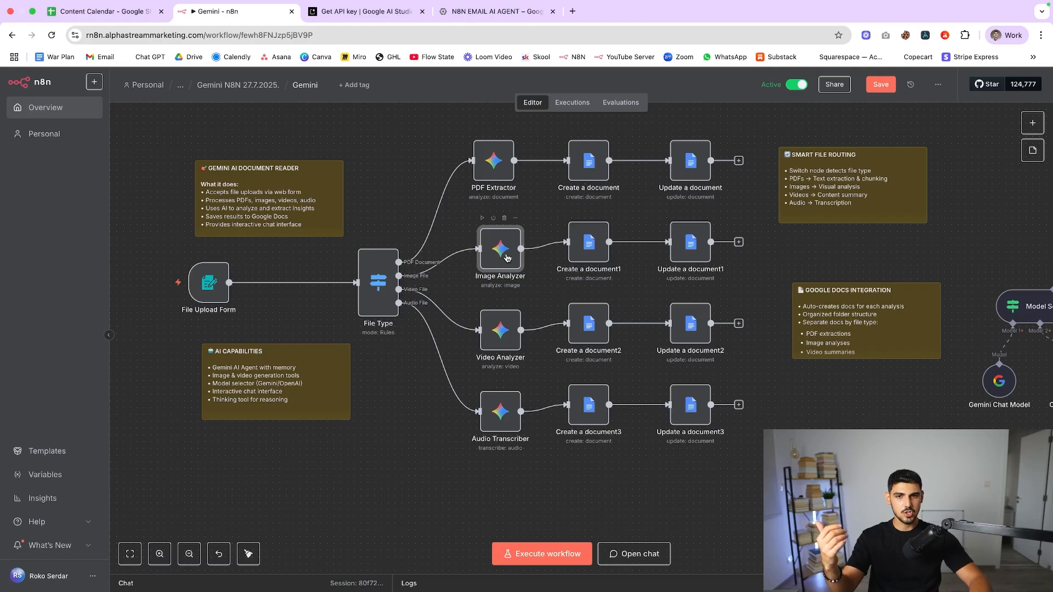
pyautogui.doubleClick(500, 249)
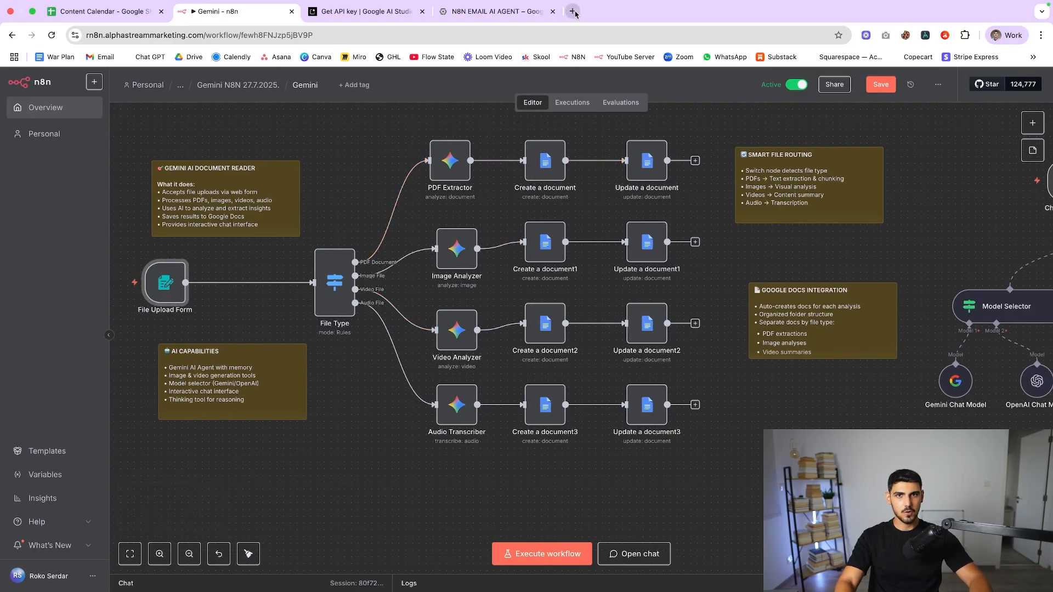
pyautogui.moveTo(573, 12)
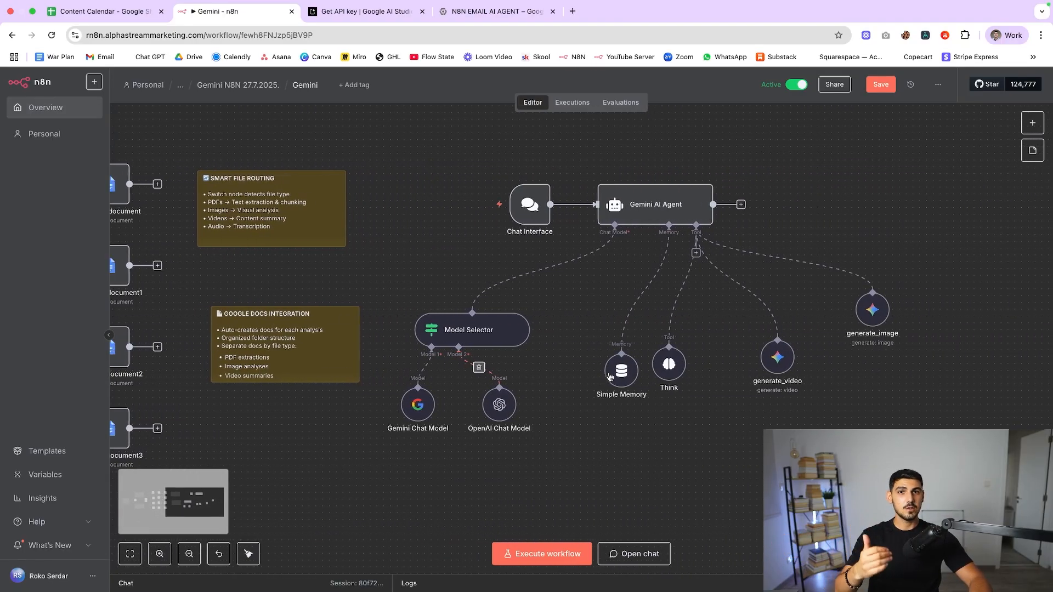
pyautogui.click(189, 554)
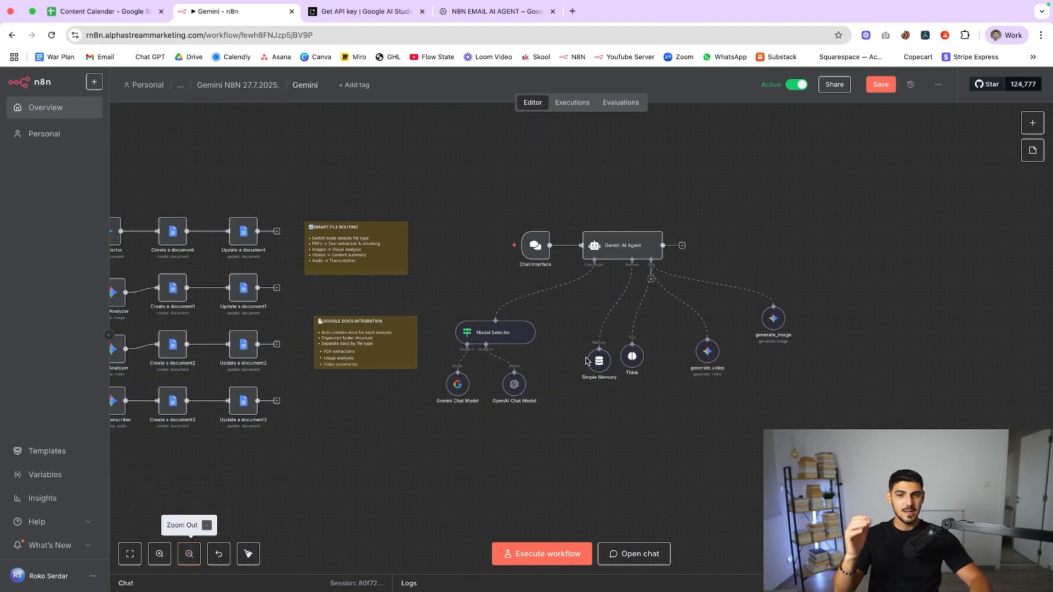
pyautogui.click(159, 554)
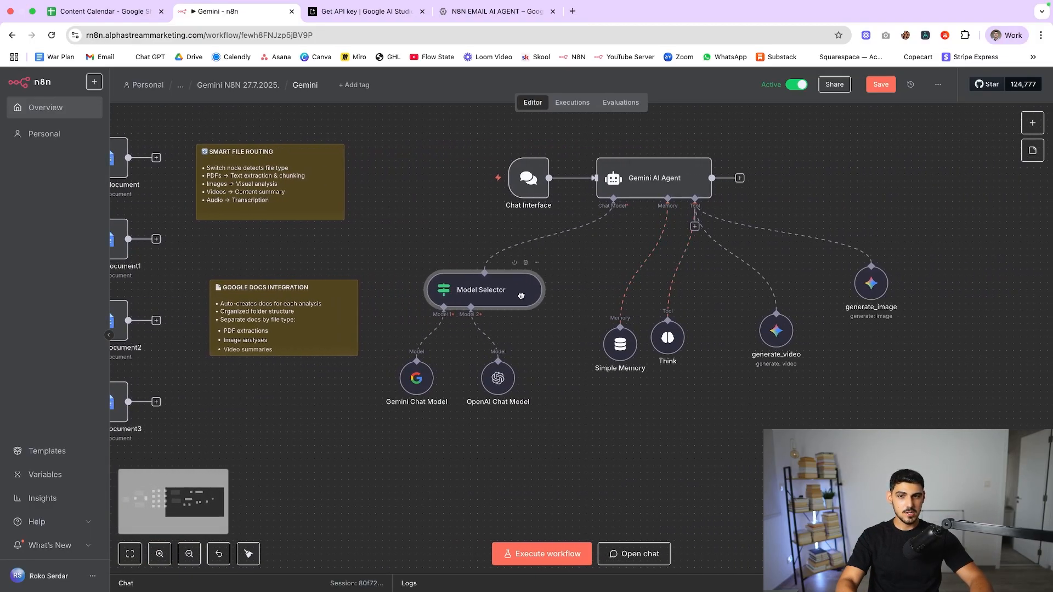
# - Reposition the Model Selector and review its rule routing '##' messages to Model 2
pyautogui.moveTo(482, 290); pyautogui.dragTo(477, 298)
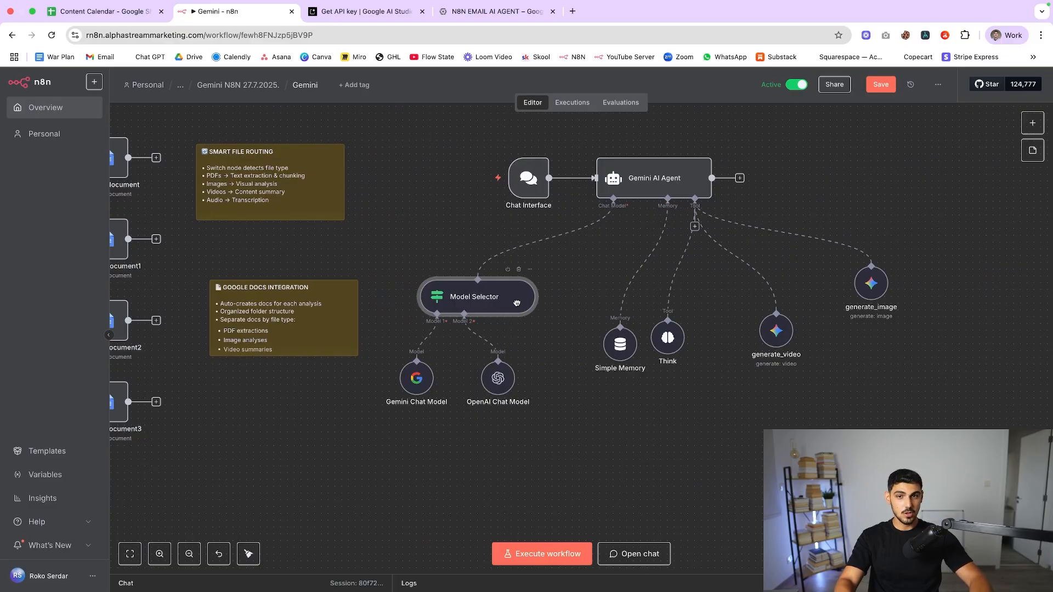
pyautogui.moveTo(772, 323)
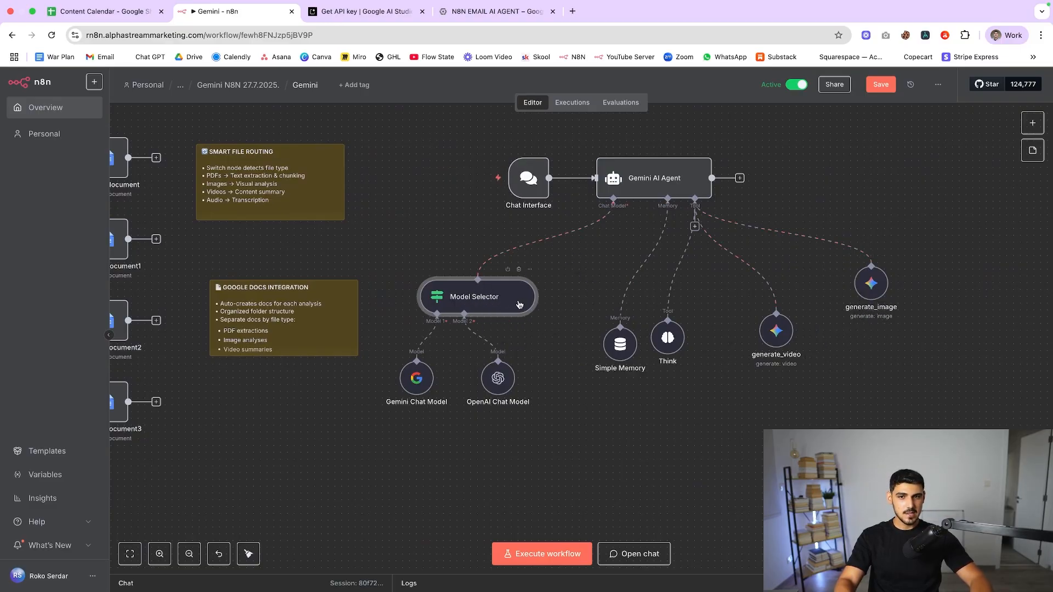
pyautogui.doubleClick(477, 296)
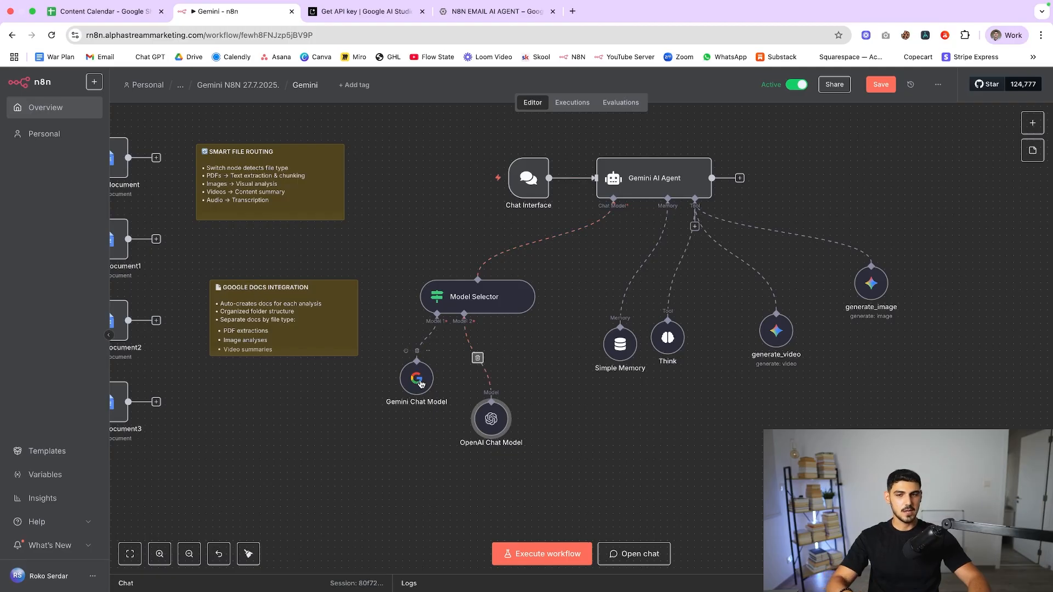
pyautogui.doubleClick(477, 296)
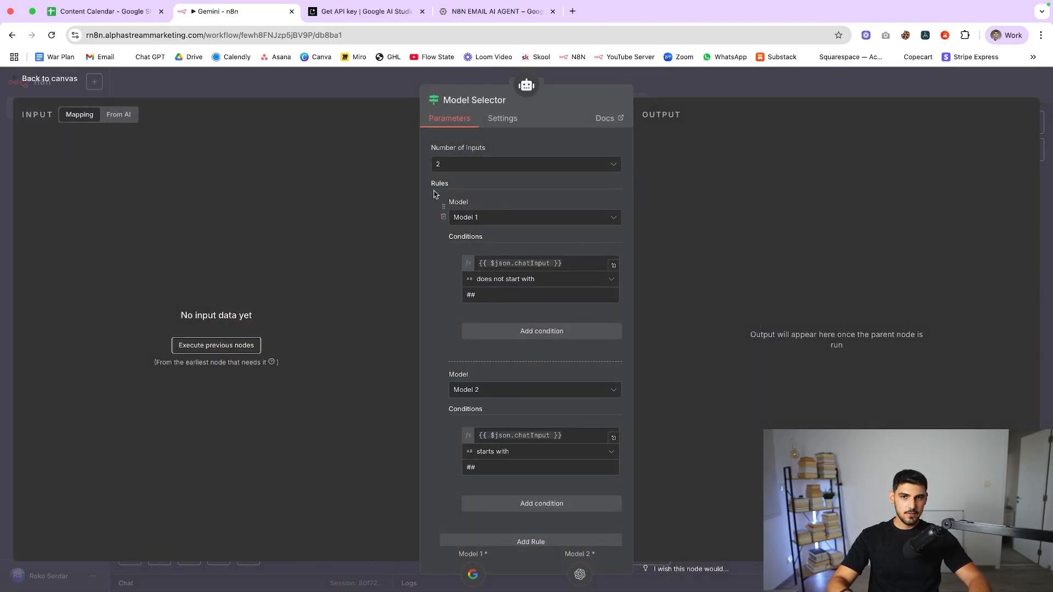
pyautogui.click(530, 294)
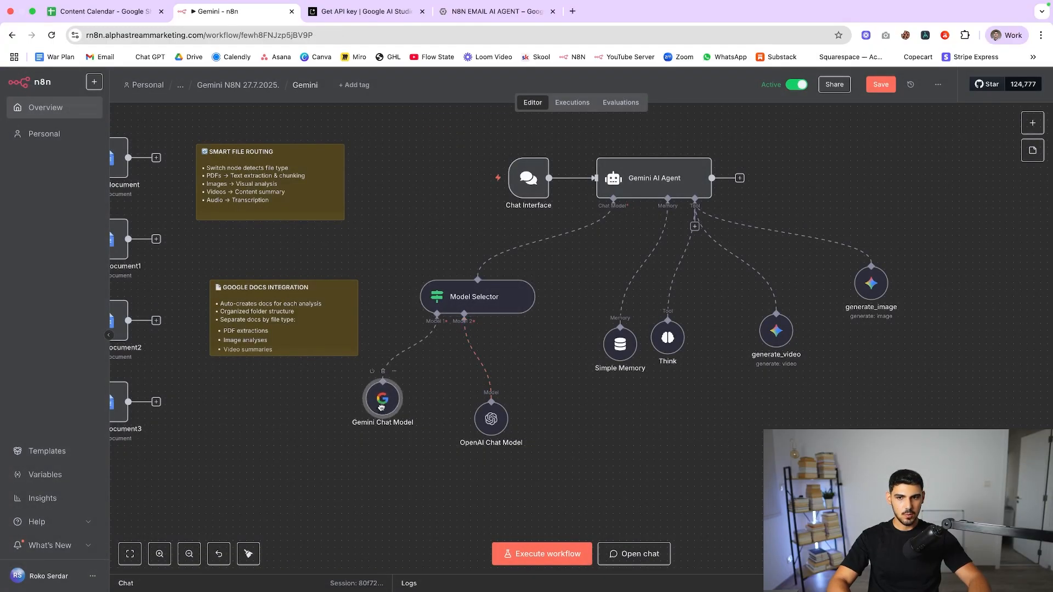
# - Recheck the chat model node and Model Selector rules, ending on the canvas
pyautogui.doubleClick(381, 398)
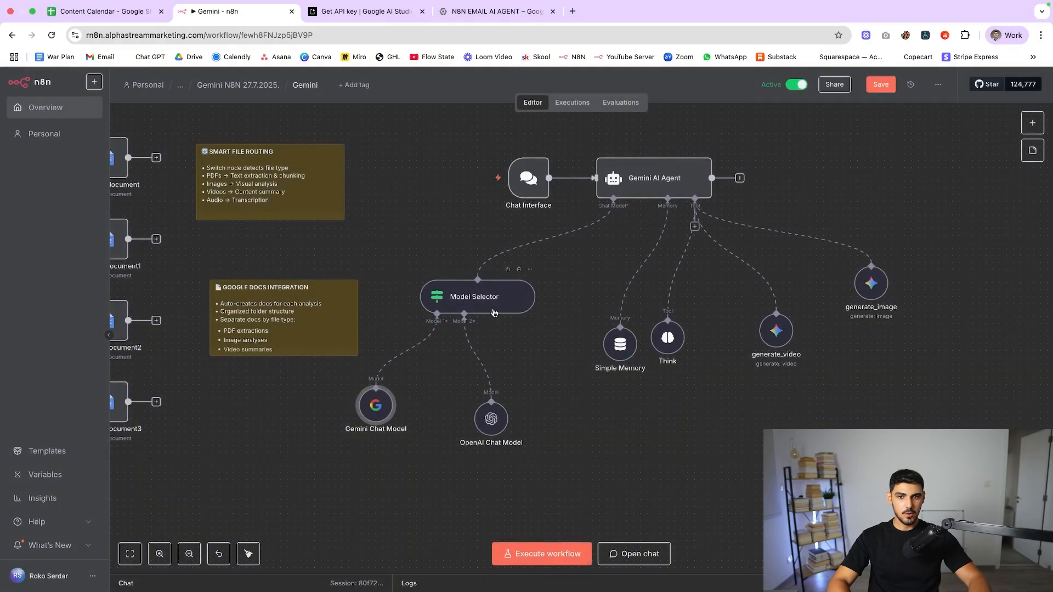
pyautogui.doubleClick(477, 296)
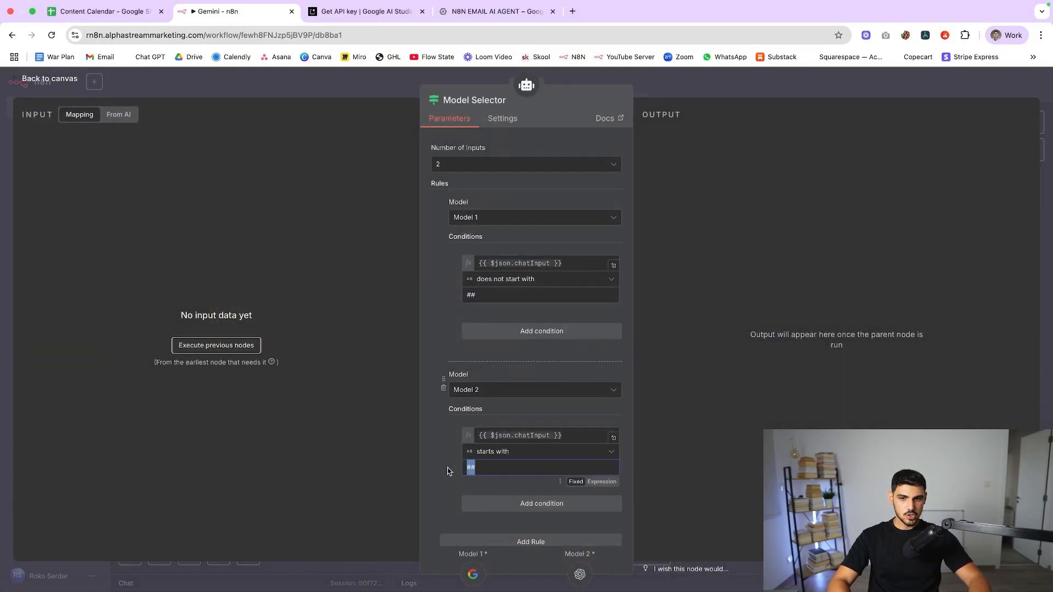
pyautogui.click(50, 78)
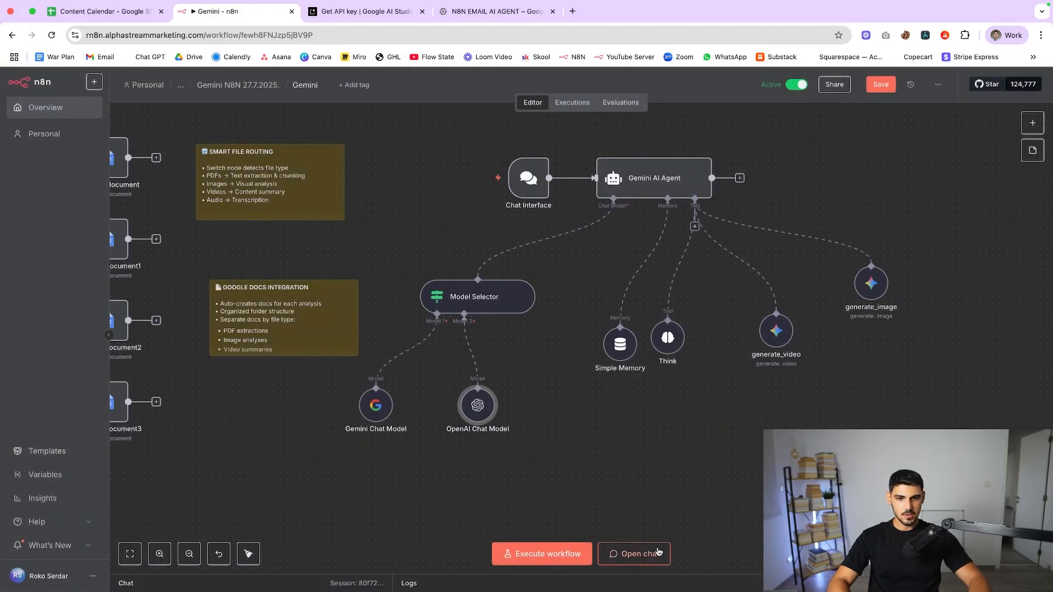
# - Test the chat with 'Hello' then '## Hello' and inspect the Model Selector's routing to OpenAI
pyautogui.click(633, 553)
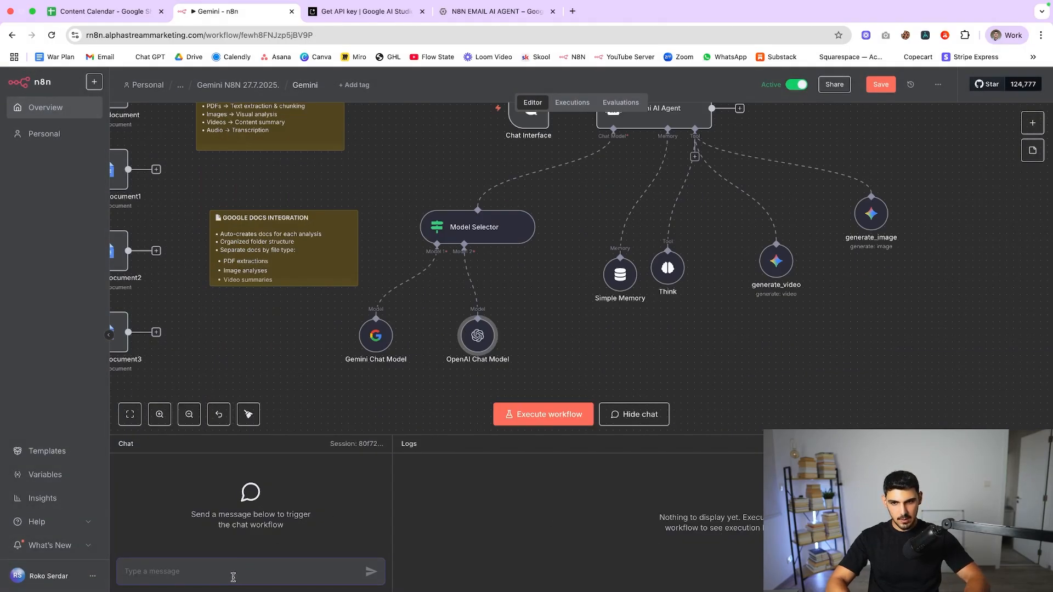
pyautogui.write('He')
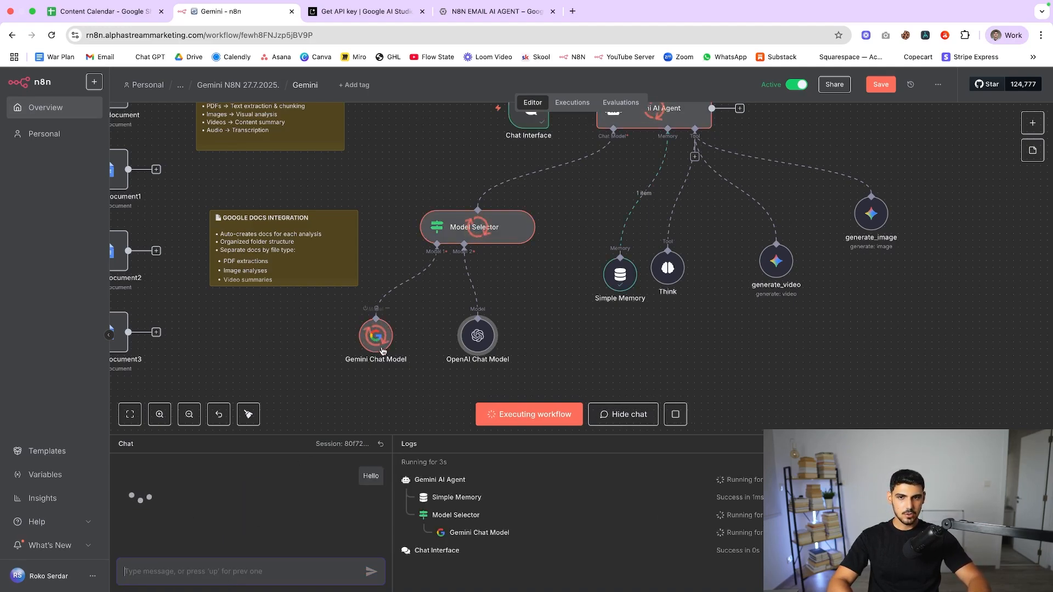
pyautogui.moveTo(290, 519)
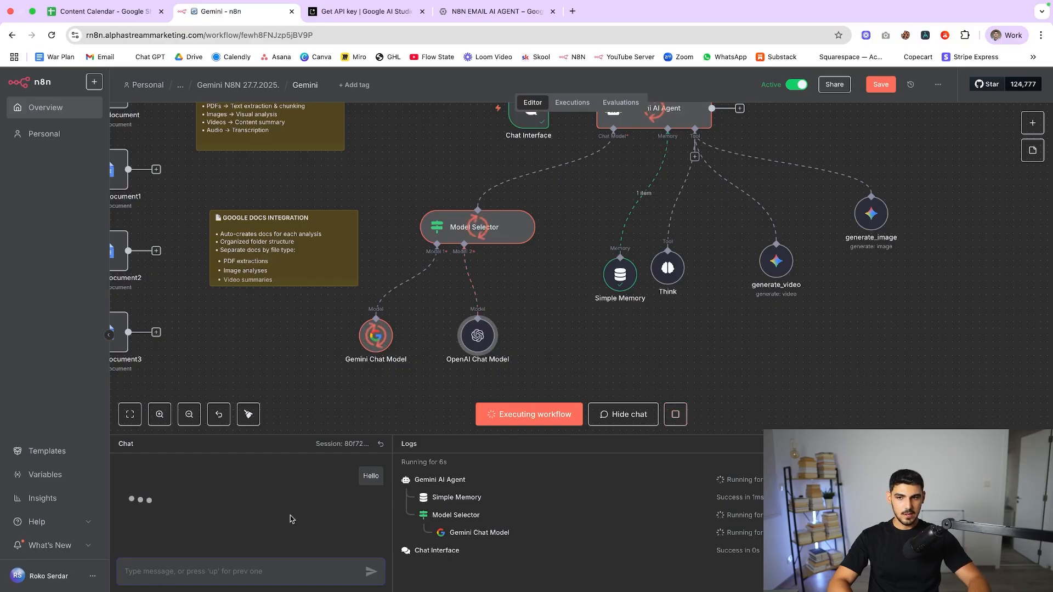
pyautogui.write('##')
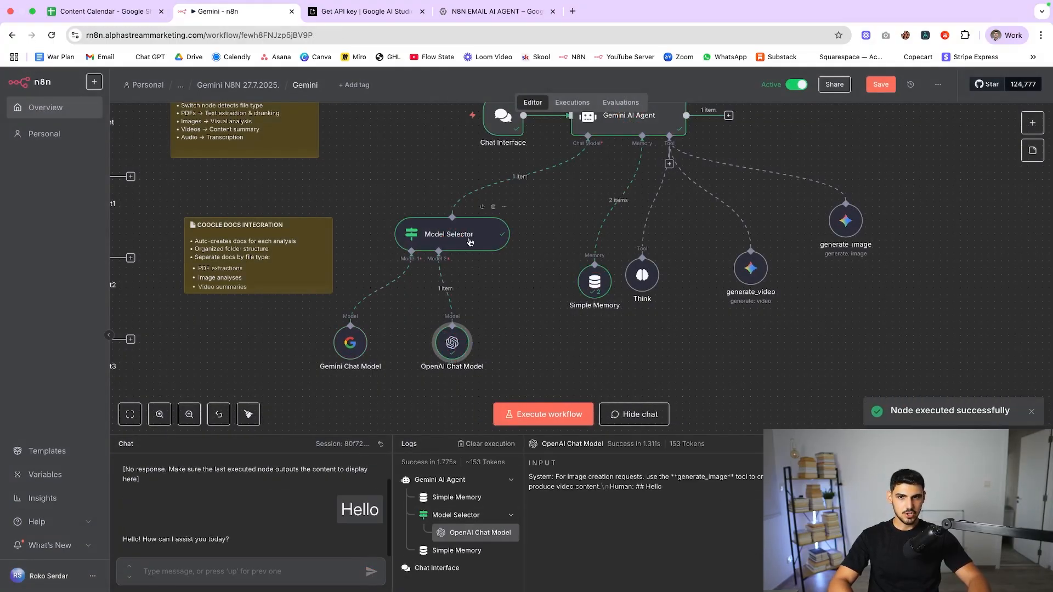
pyautogui.doubleClick(451, 235)
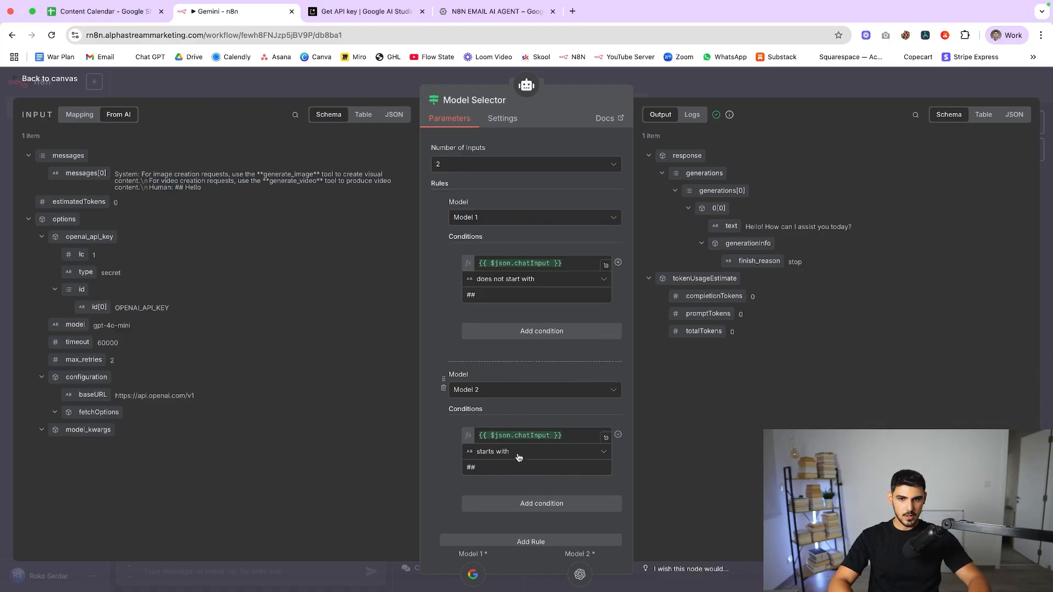
# - Recheck the Model 2 'starts with ##' condition and return to the full canvas
pyautogui.click(516, 467)
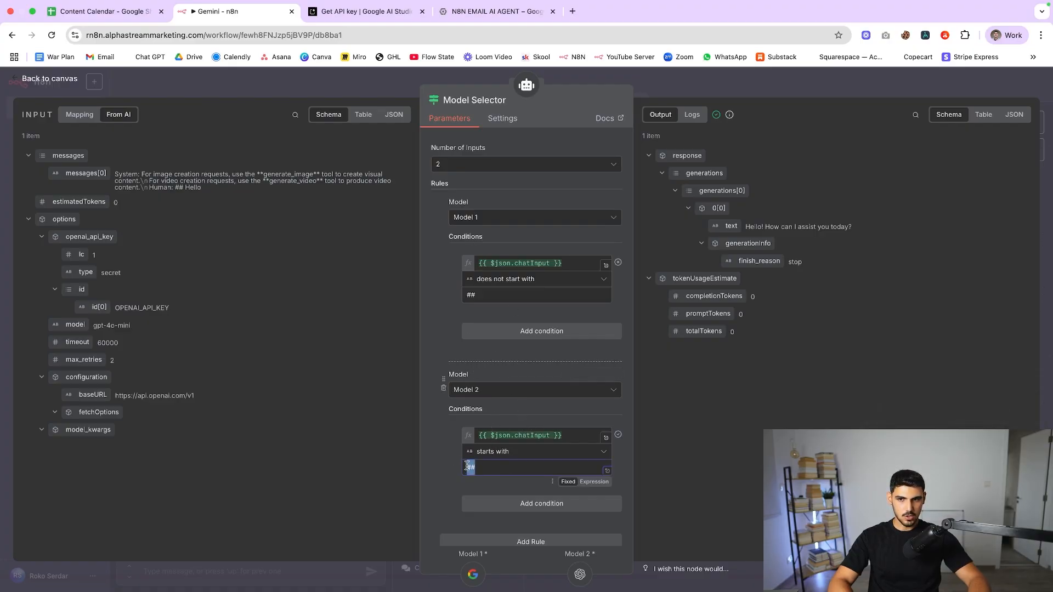
pyautogui.click(48, 79)
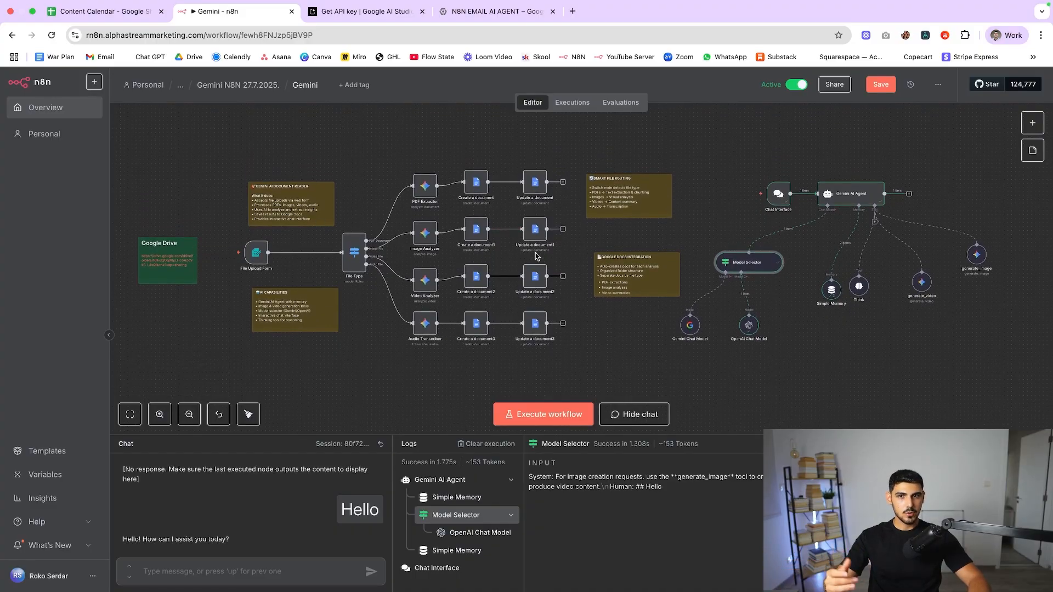
pyautogui.moveTo(507, 215)
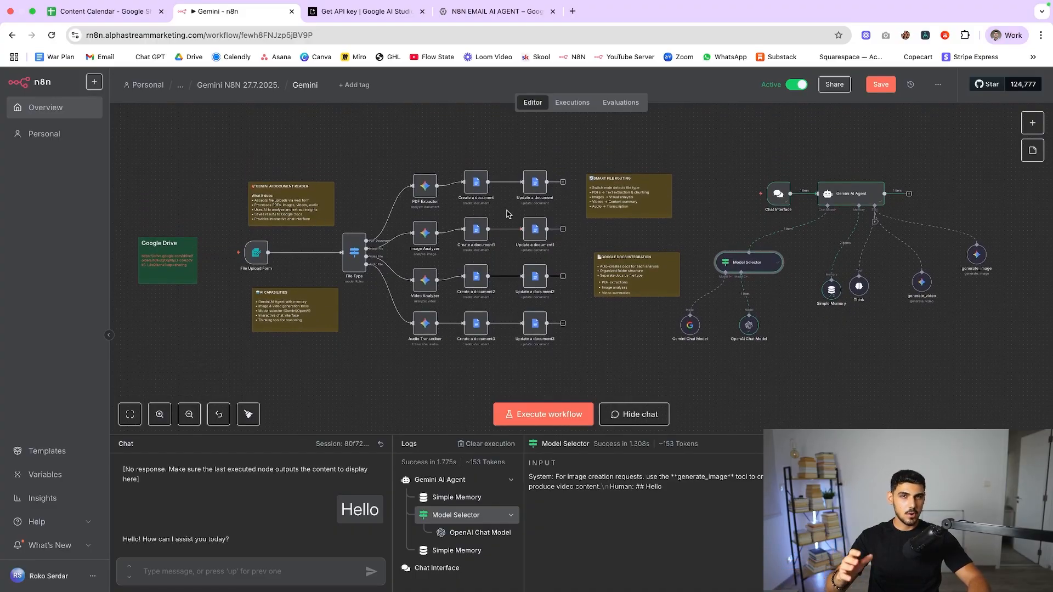